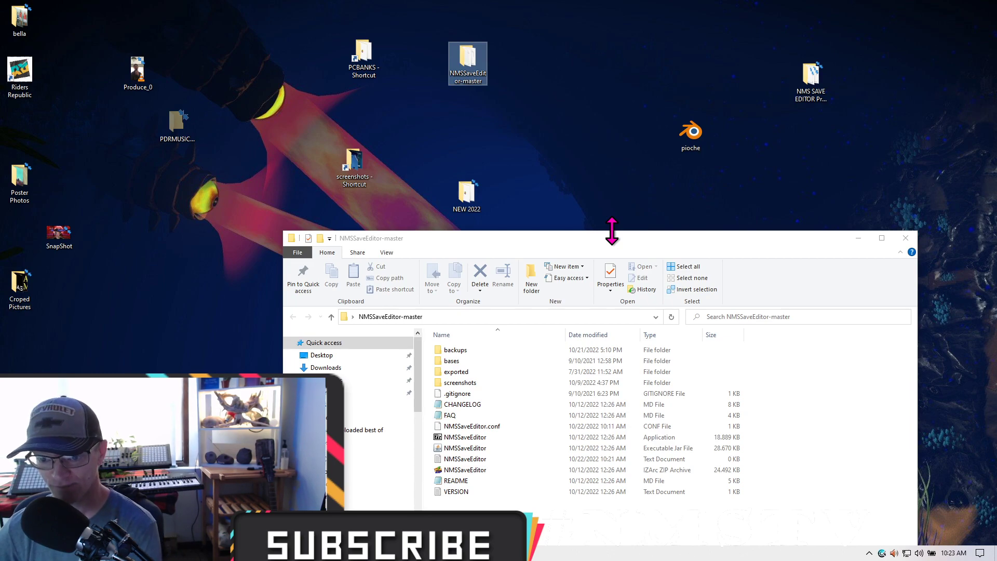
mouse_move(539, 95)
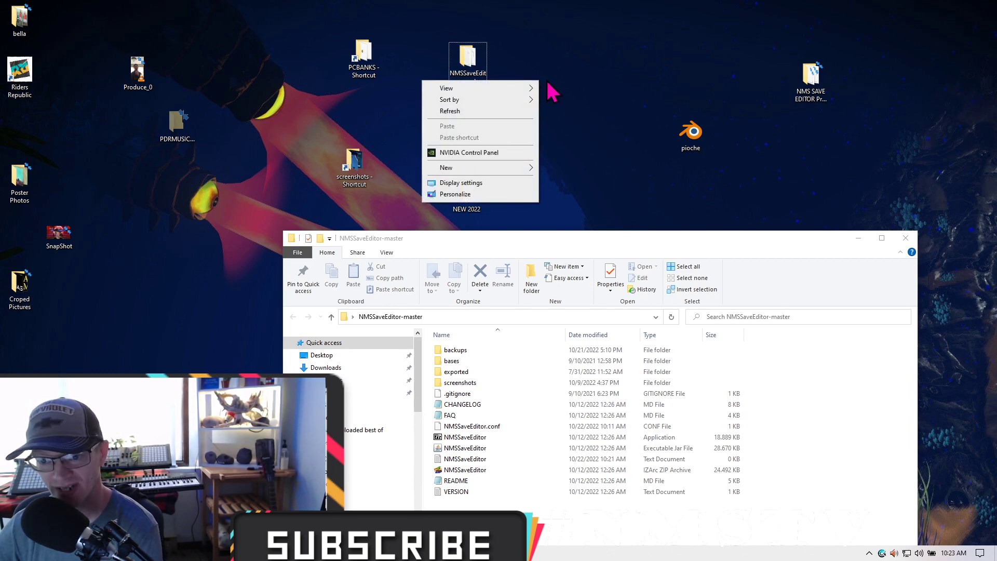
- Dismiss the desktop menu and minimize the browser to return to the desktop
click(587, 85)
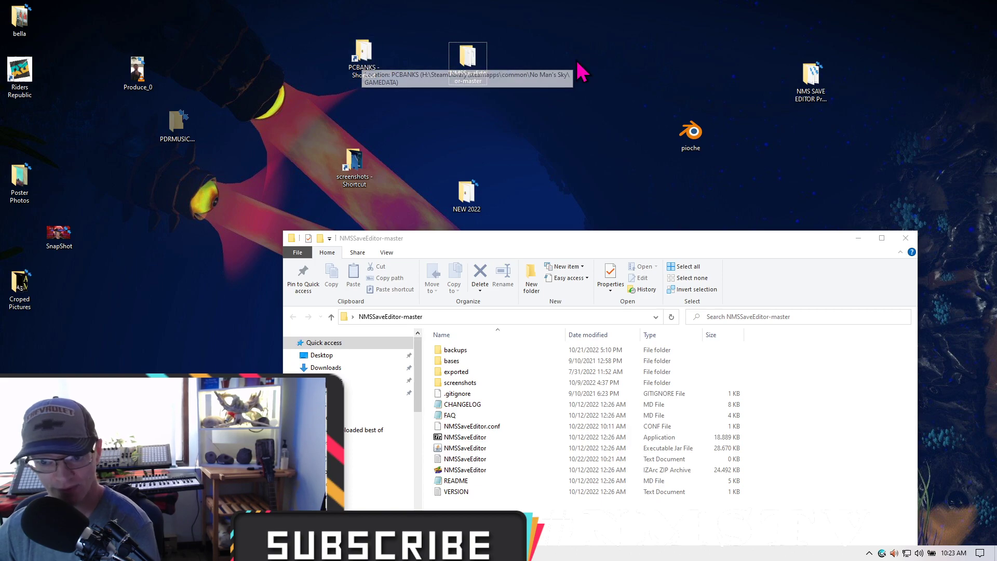
mouse_move(638, 73)
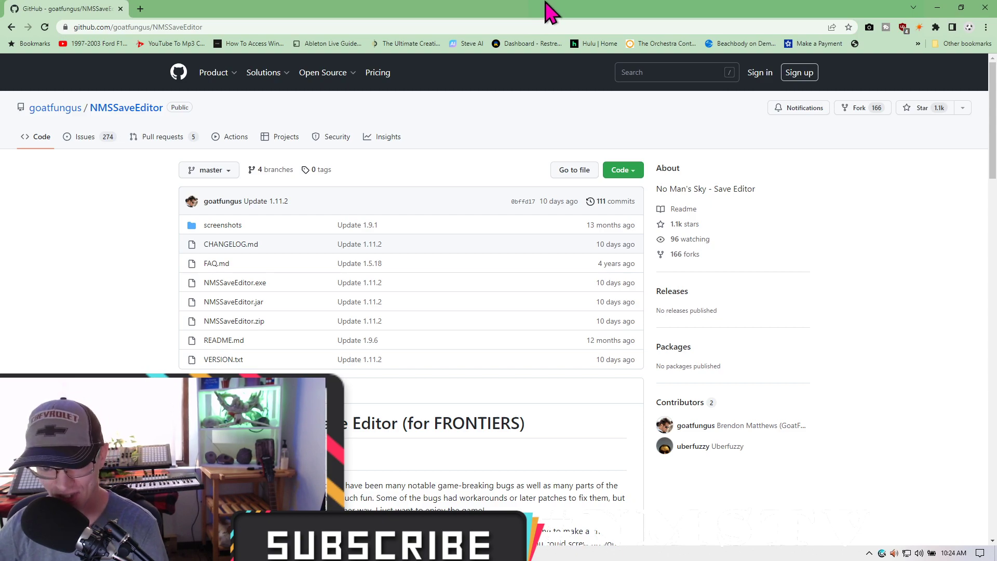
click(621, 170)
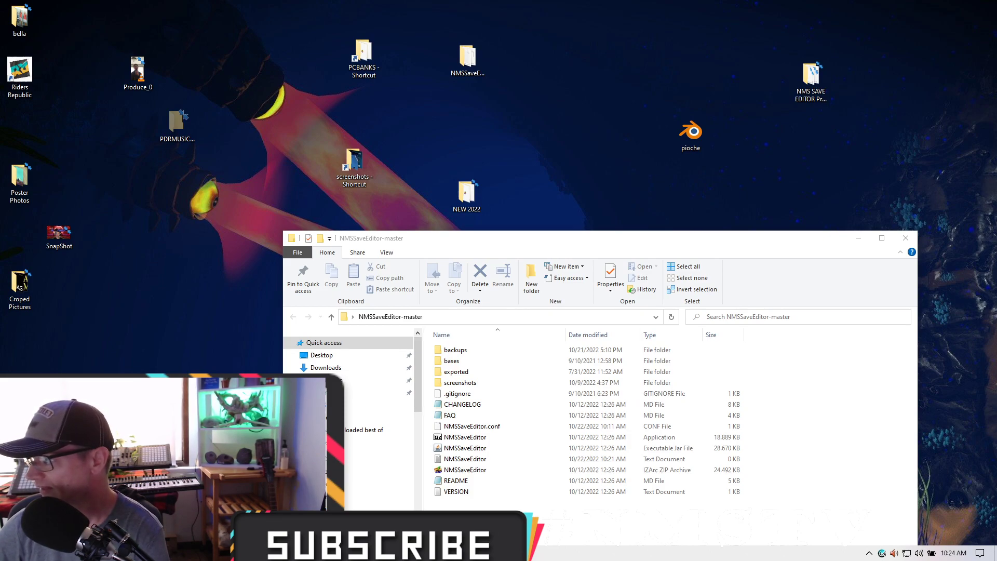
mouse_move(505, 98)
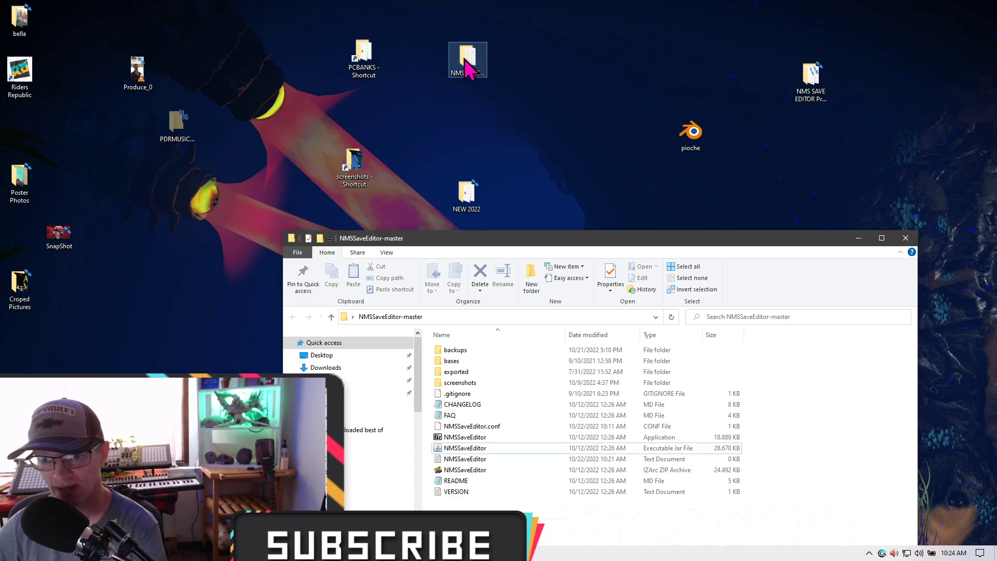
- Maximize the NMSSaveEditor-master folder and launch the NMSSaveEditor executable jar
click(881, 237)
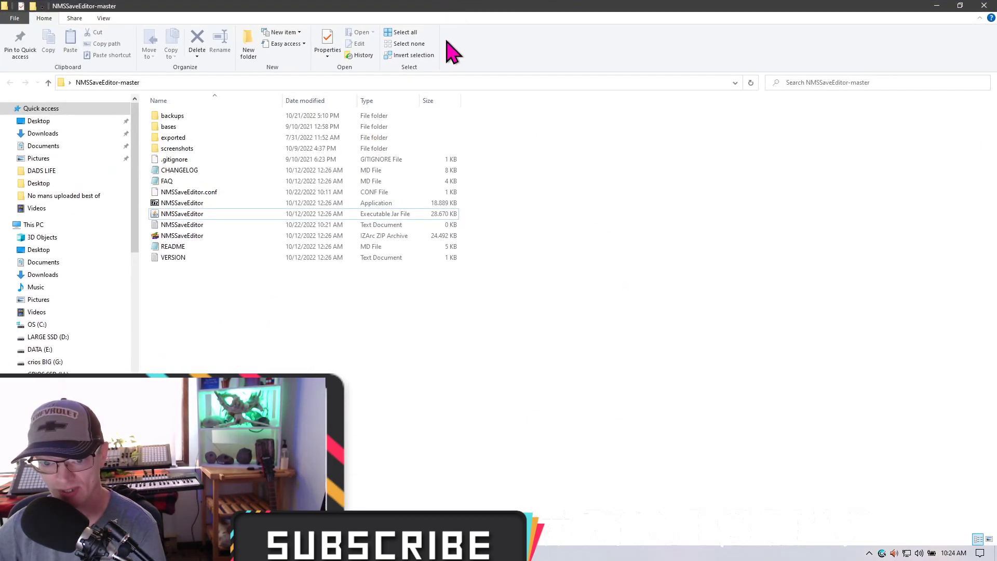
mouse_move(543, 218)
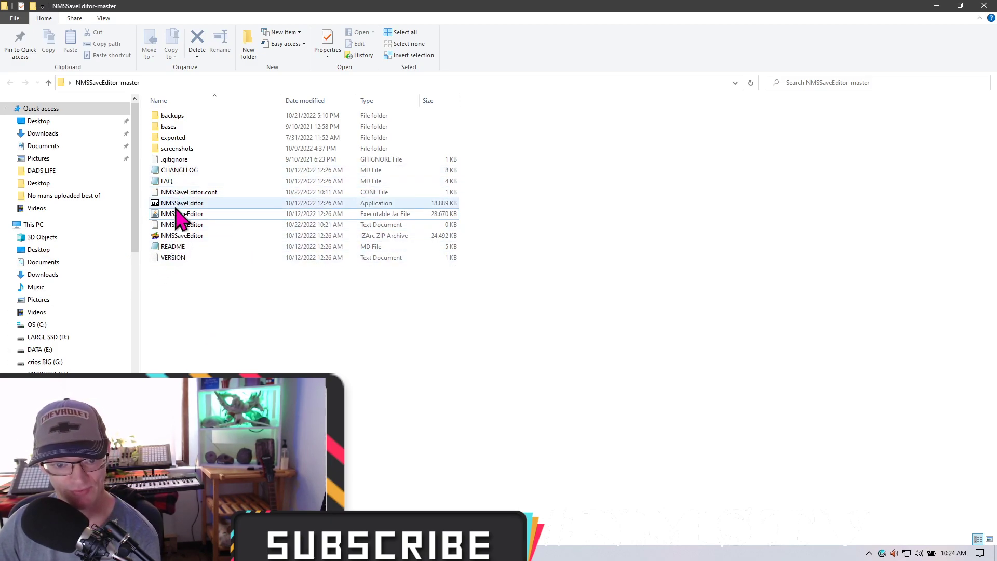
mouse_move(187, 221)
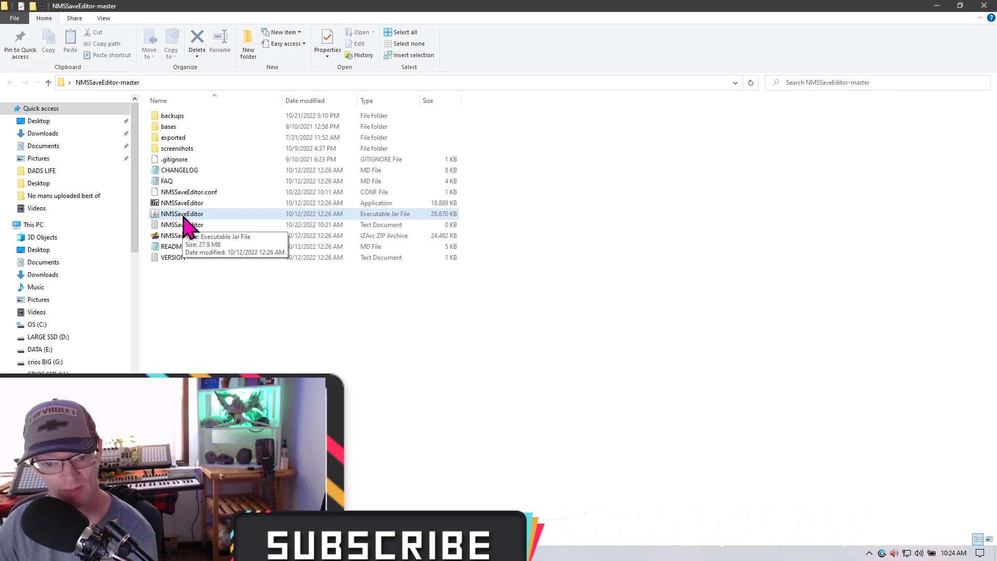
mouse_move(242, 145)
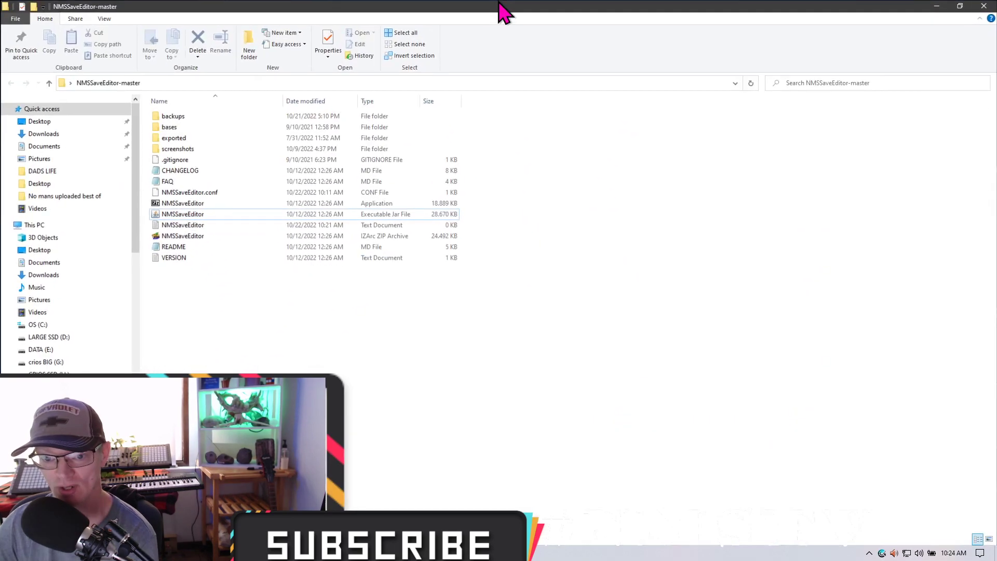
double_click(182, 214)
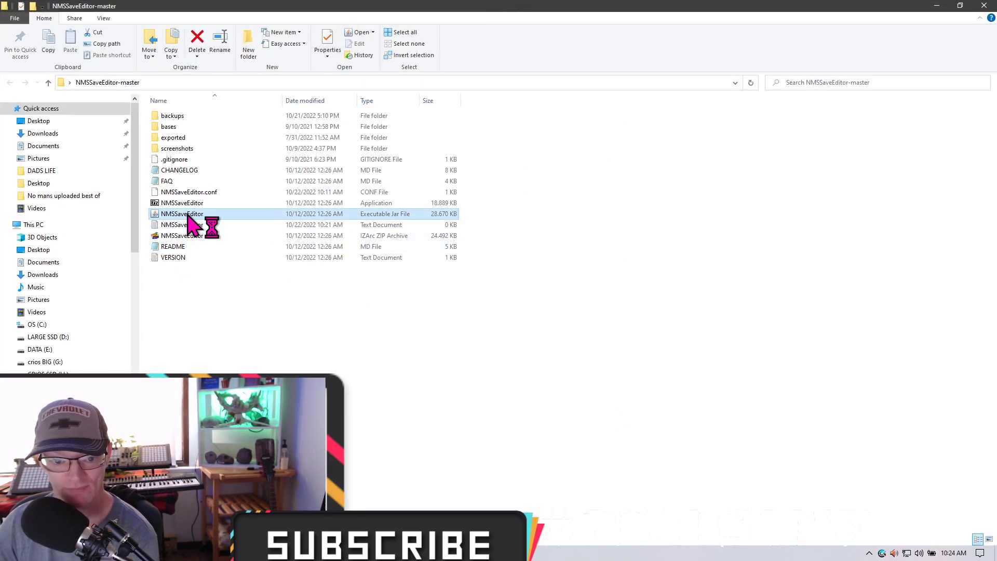
- Start NMSSaveEditor 1.11.2 so the Main tab shows Steam storage with no save loaded
double_click(181, 214)
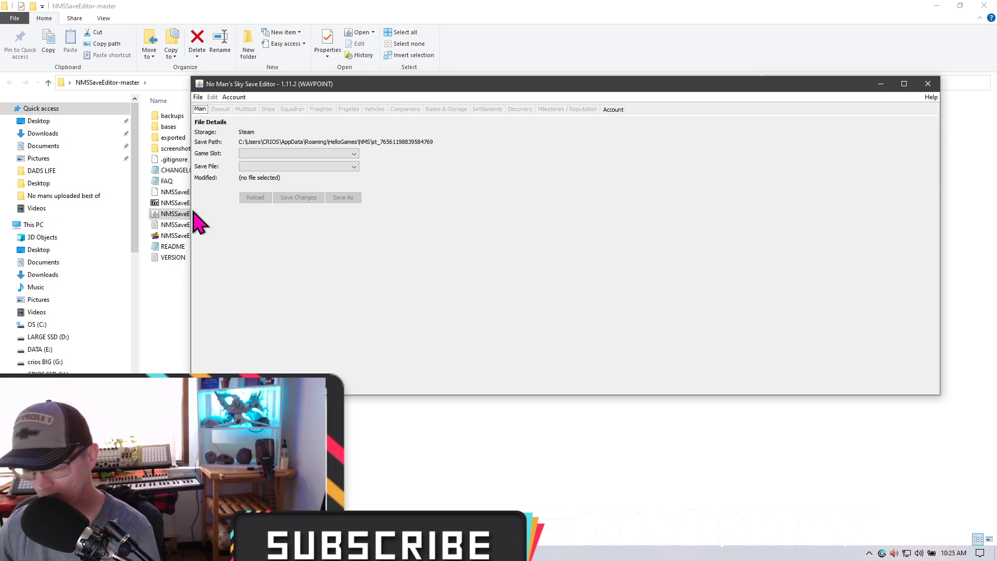
- Use File > Open File/Path and navigate up to the Roaming folder
click(197, 98)
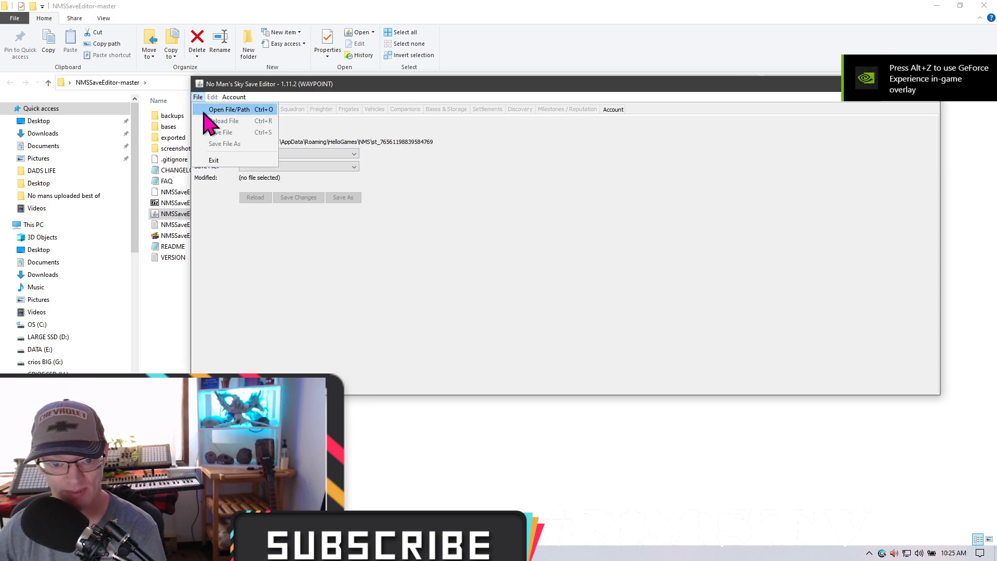
click(228, 109)
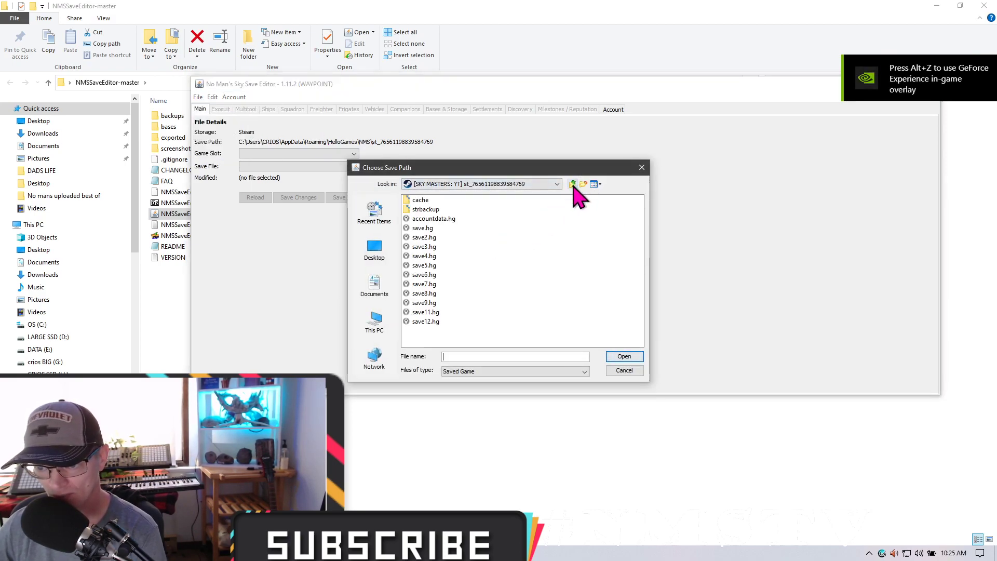
click(572, 184)
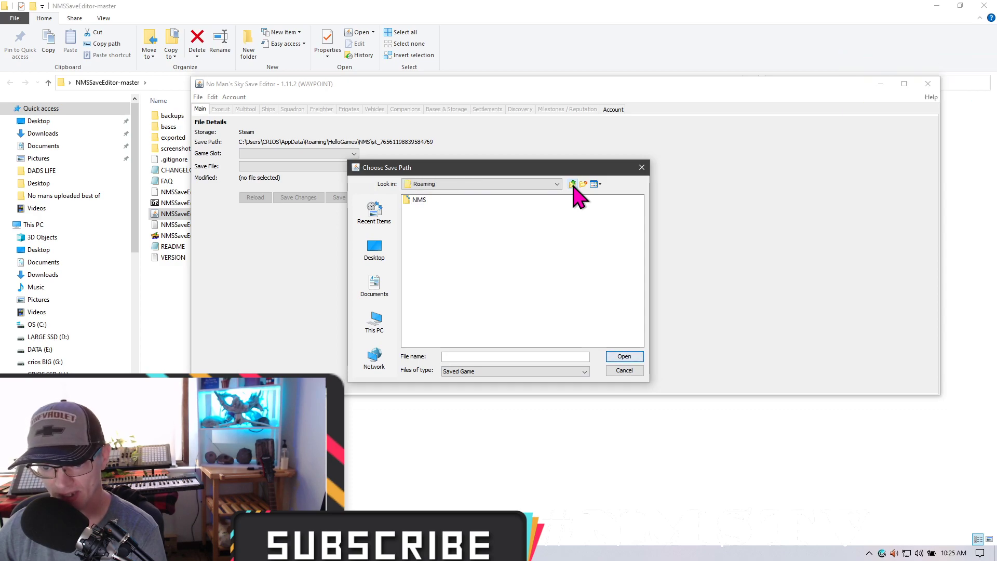
click(571, 184)
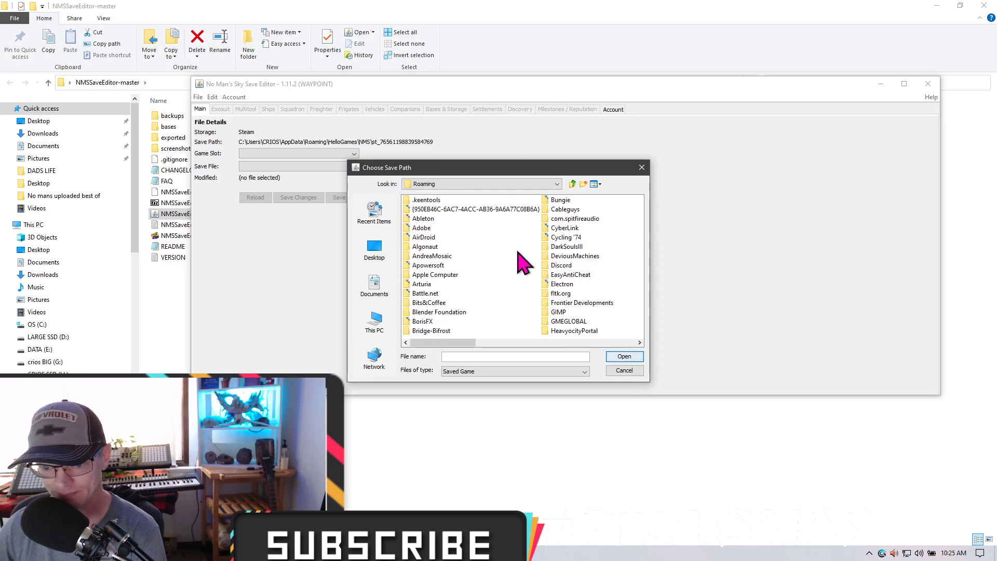
mouse_move(582, 188)
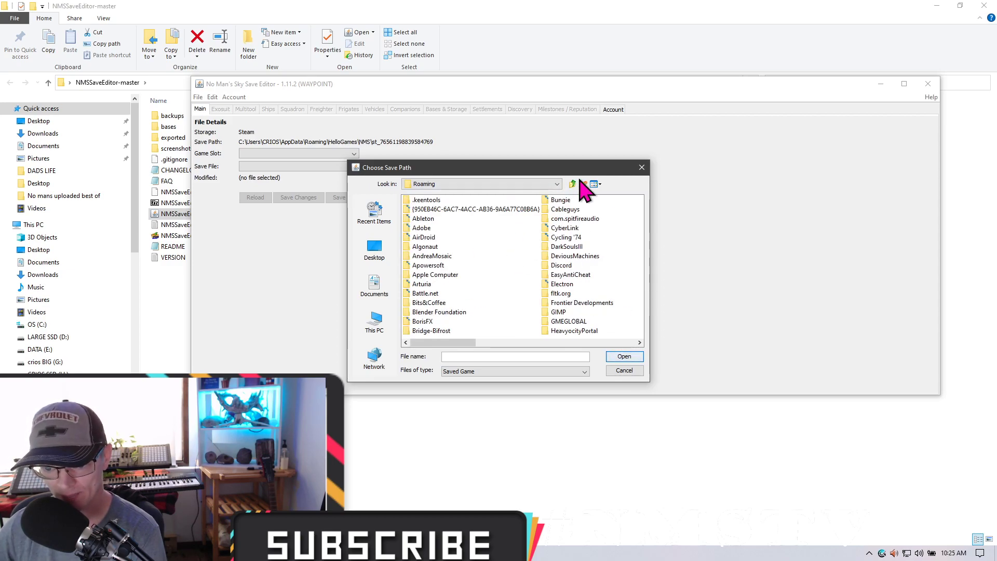
scroll(down, 3)
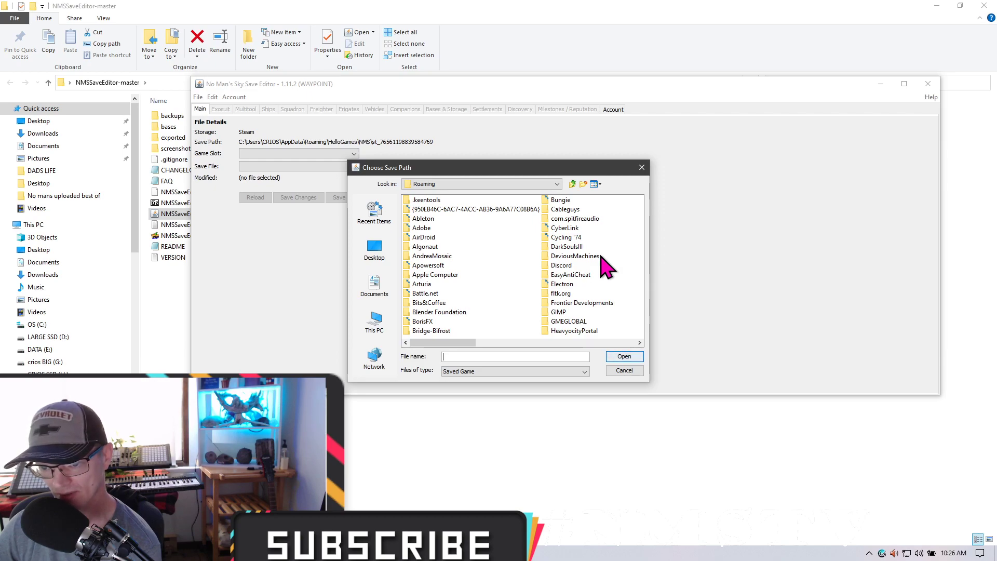
scroll(down, 3)
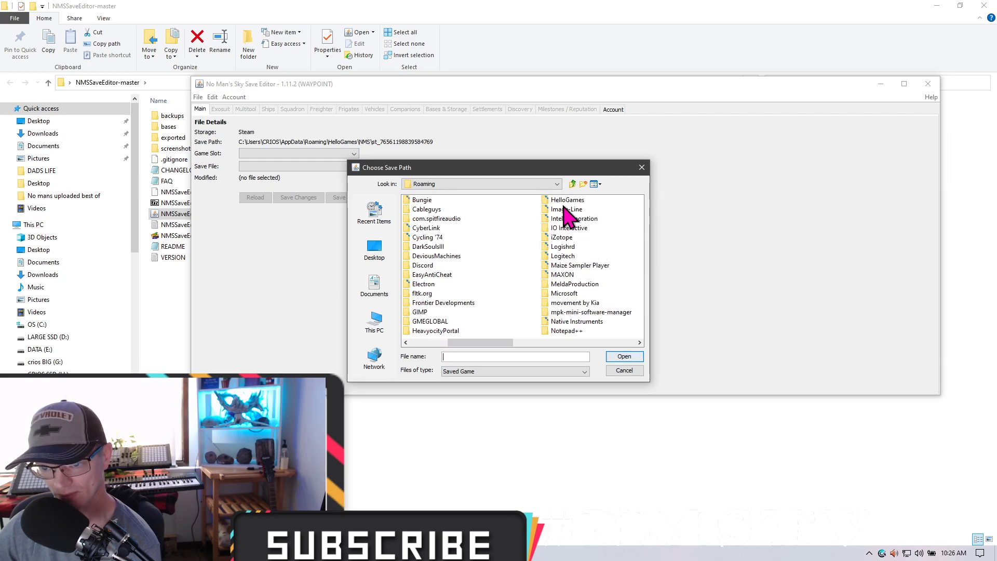
- Select the st_ Steam account folder inside HelloGames\NMS as the save path
double_click(568, 200)
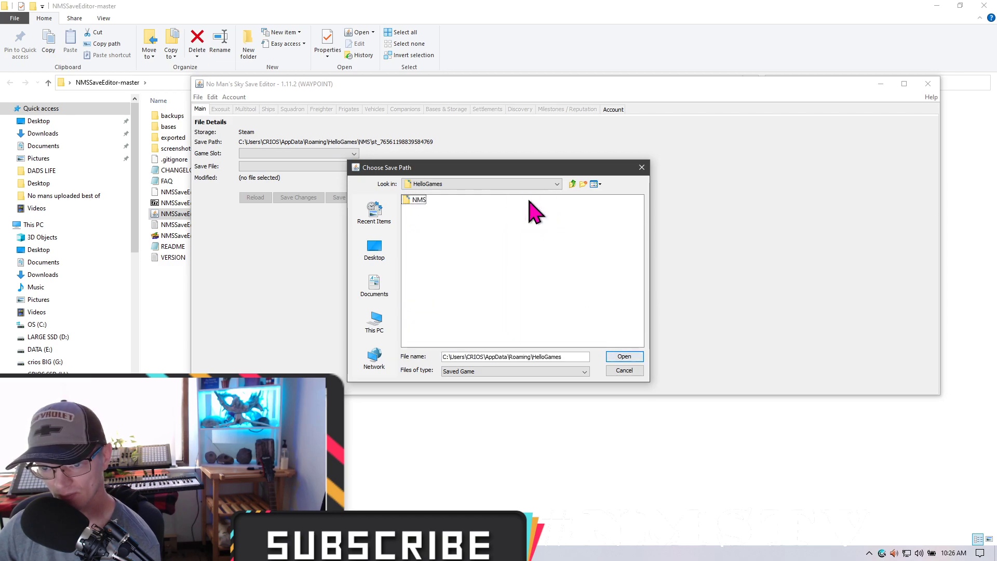
double_click(414, 200)
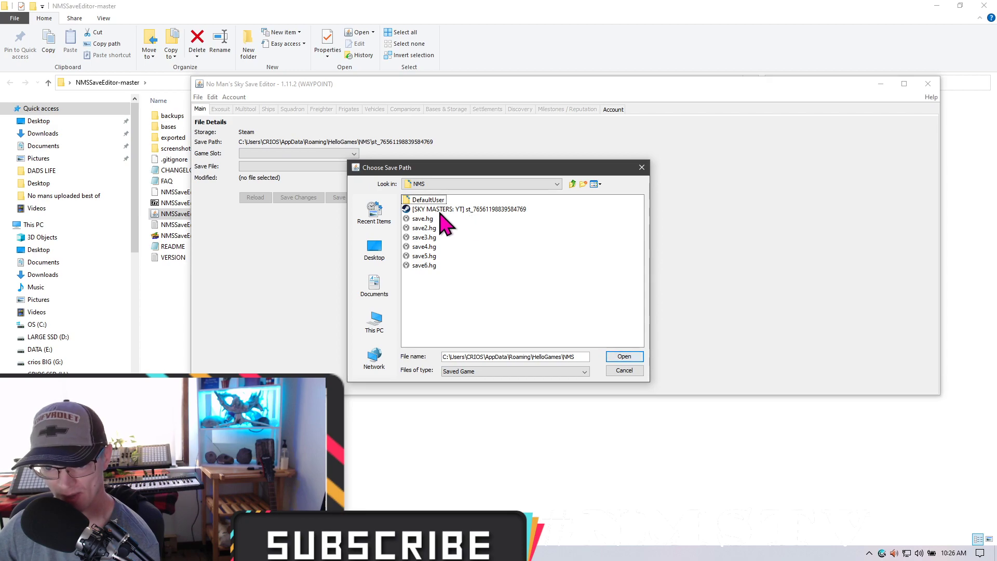
click(463, 209)
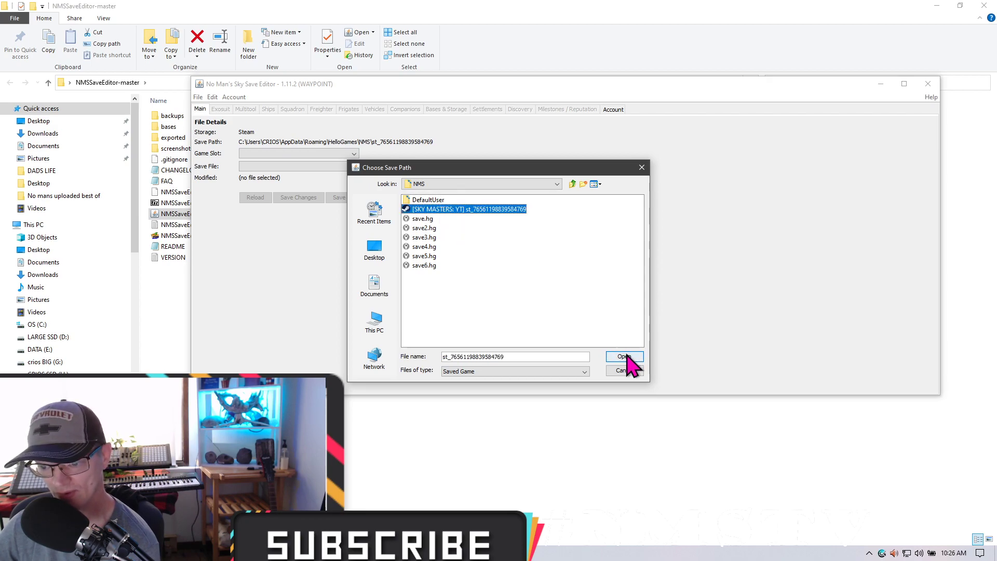
click(624, 356)
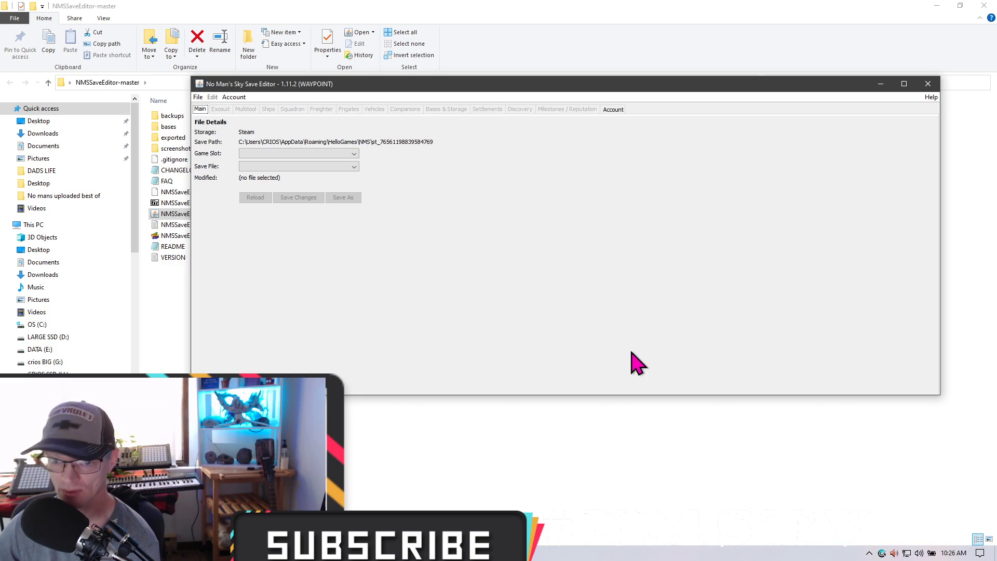
mouse_move(467, 299)
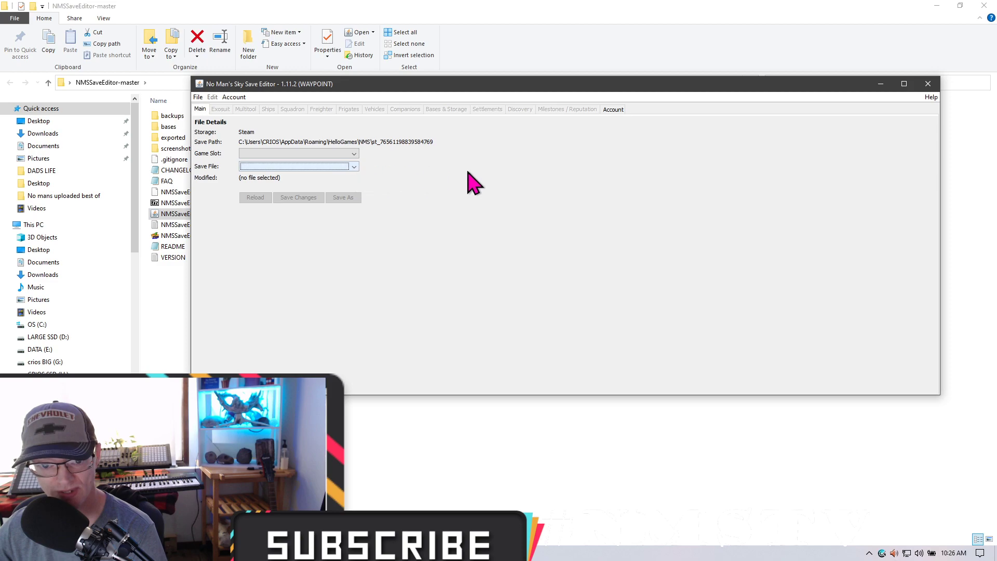
mouse_move(497, 193)
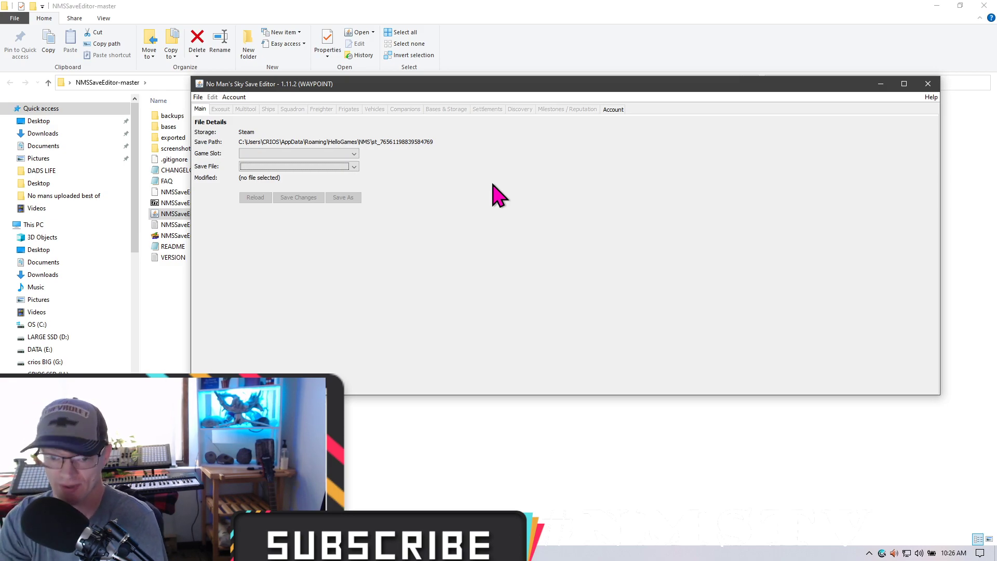
mouse_move(564, 107)
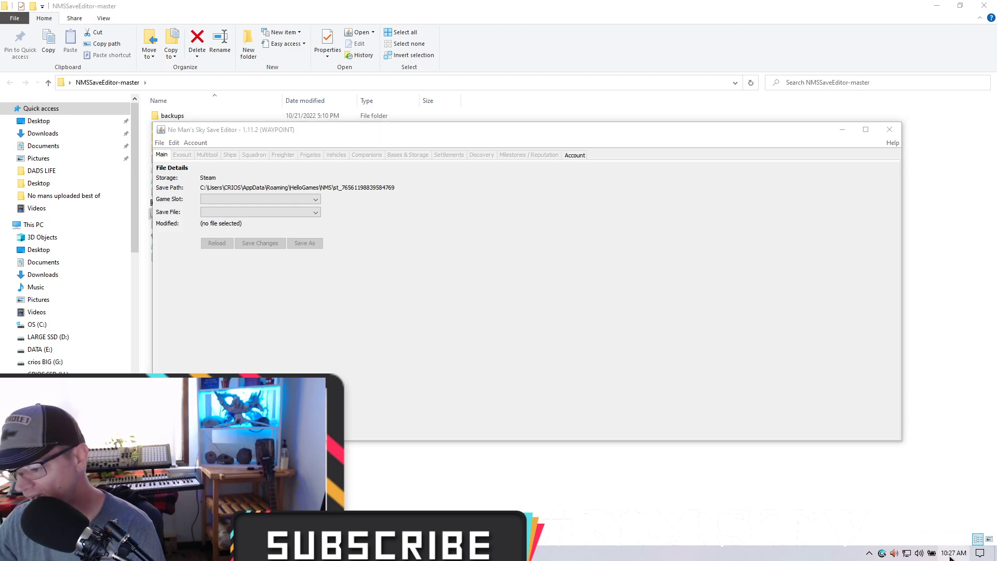
- Drag the editor window higher on screen over the folder listing
click(951, 552)
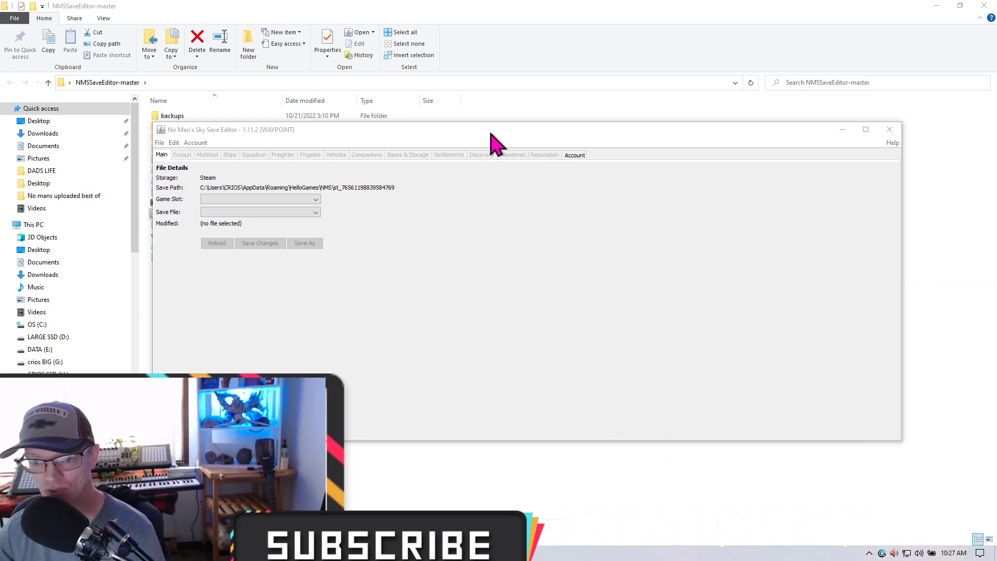
drag(496, 130, 506, 105)
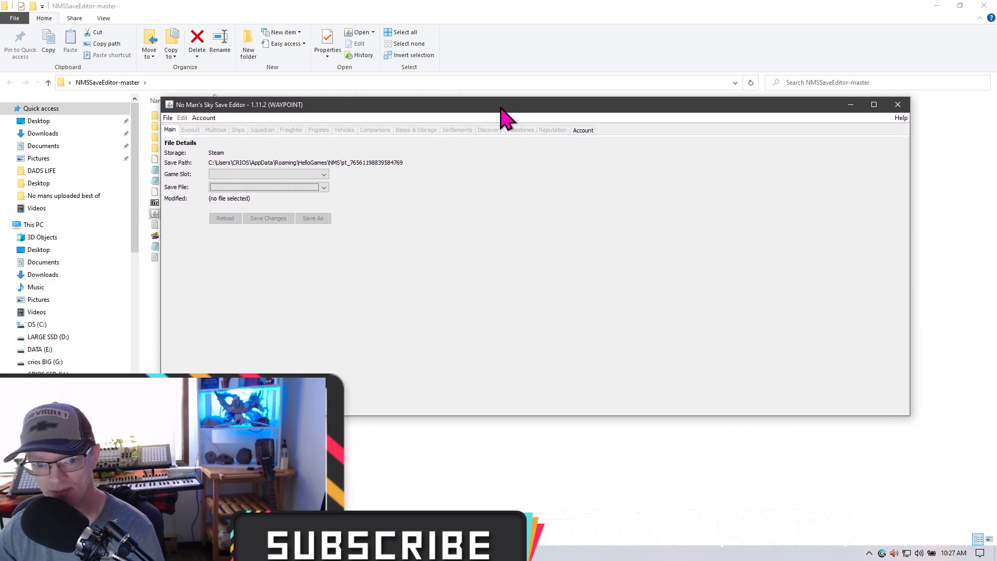
mouse_move(513, 116)
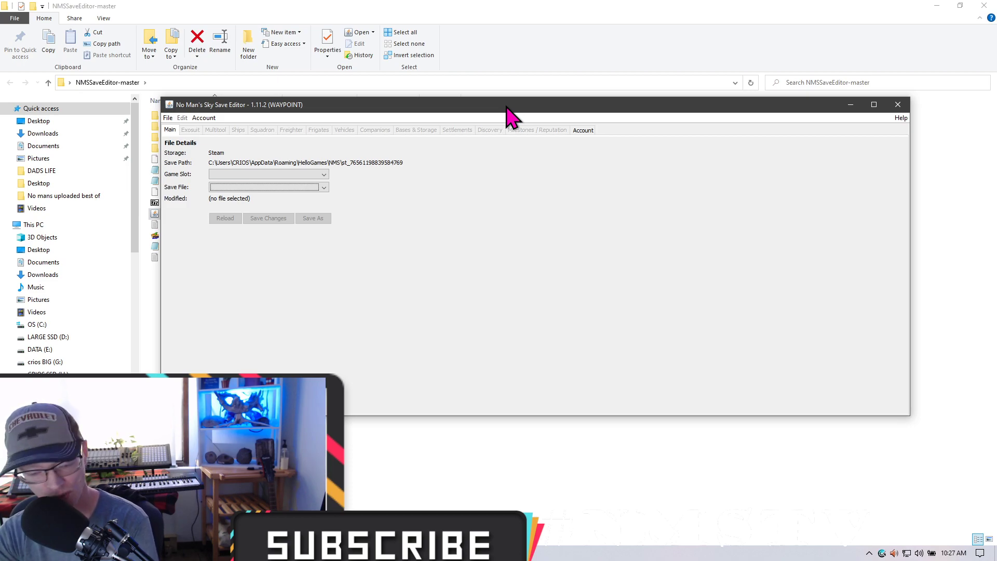
mouse_move(966, 115)
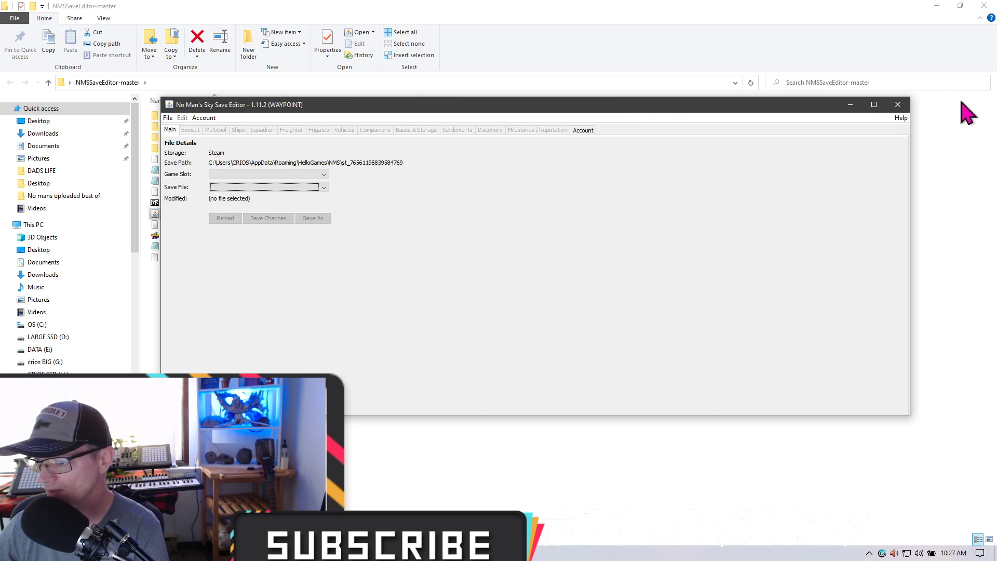
mouse_move(730, 118)
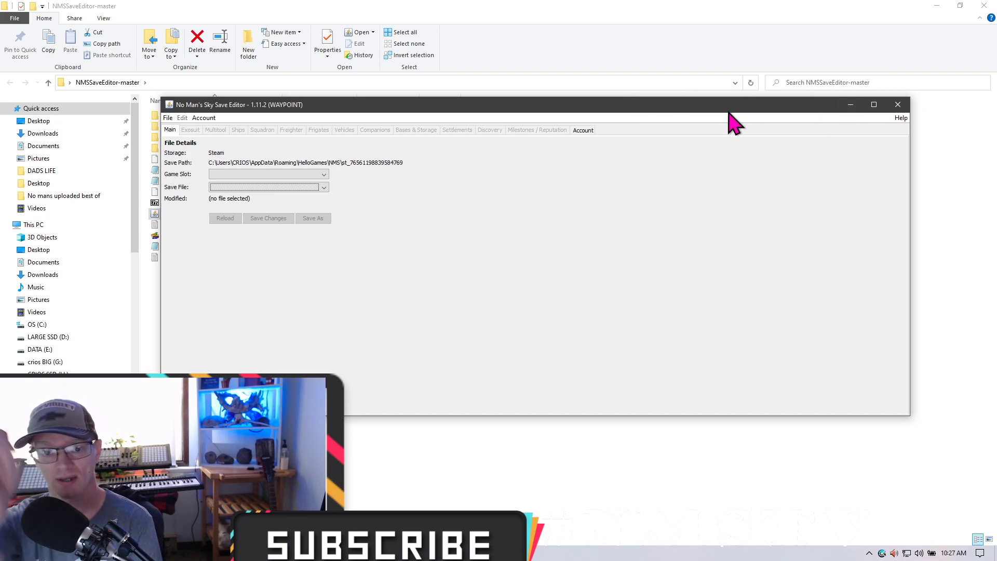